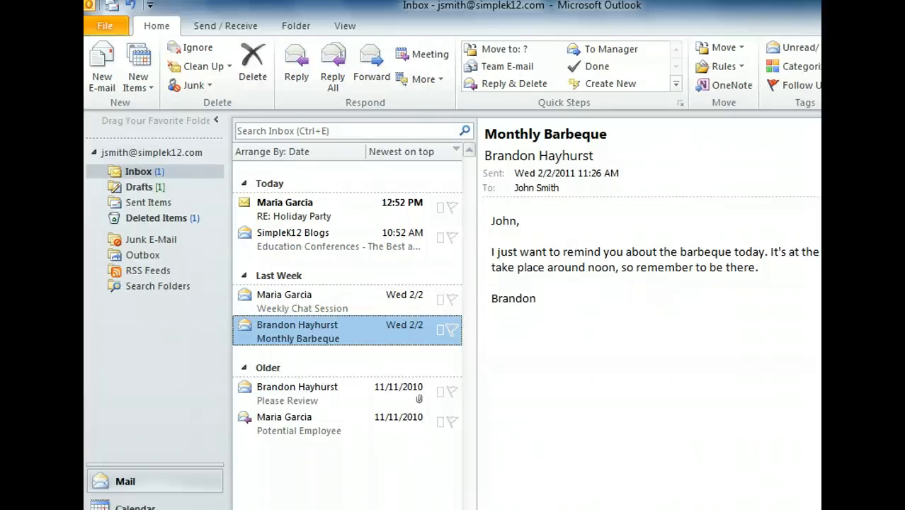
{"action": "mouse_move", "coordinate": [144, 399]}
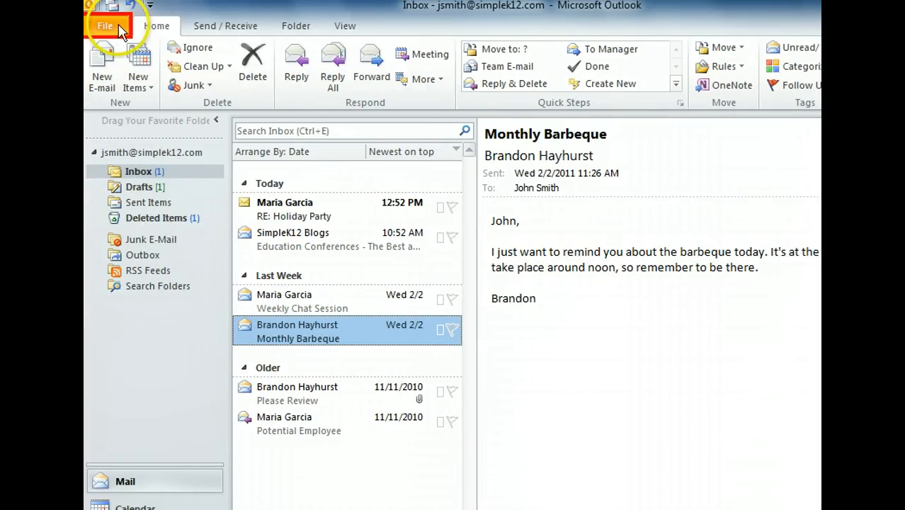
Open Backstage View on the Info page showing account settings, automatic replies and mailbox cleanup
{"action": "left_click", "coordinate": [105, 26]}
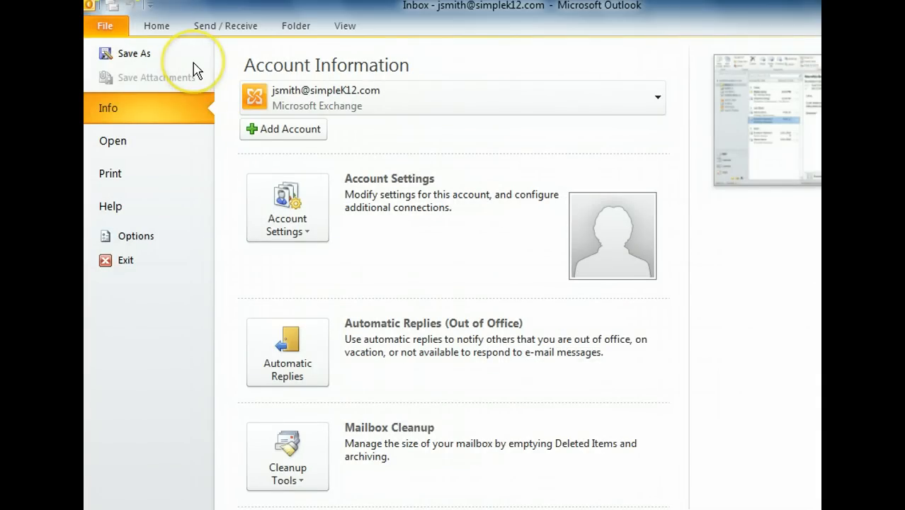
{"action": "mouse_move", "coordinate": [198, 69]}
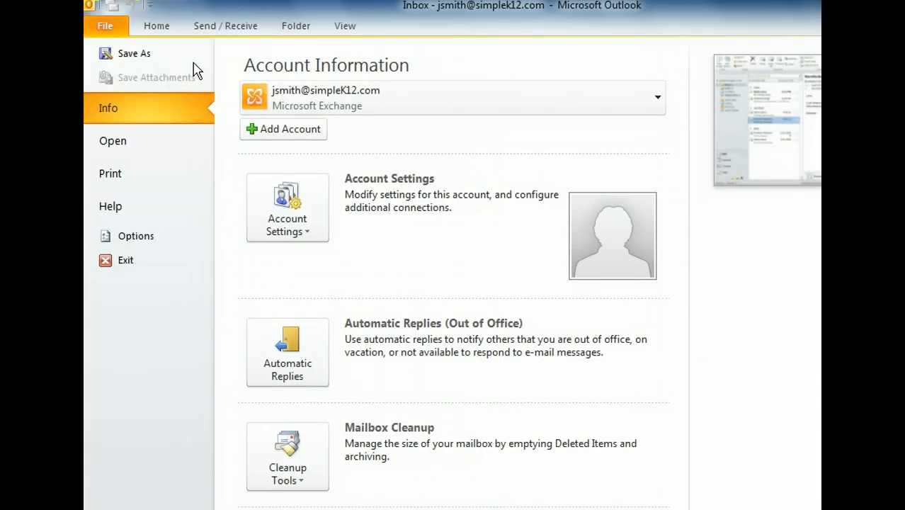
{"action": "mouse_move", "coordinate": [177, 418]}
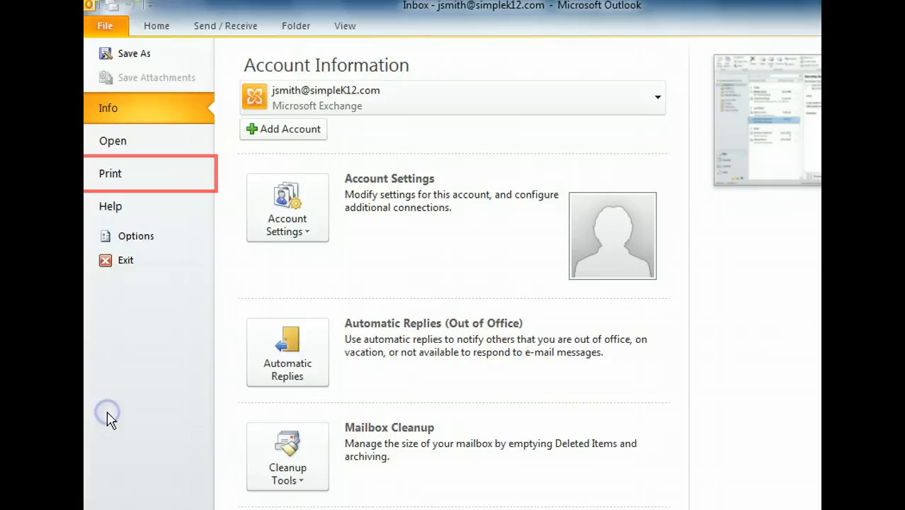
Show the Print page previewing the Monthly Barbeque message in Memo Style
{"action": "left_click", "coordinate": [109, 174]}
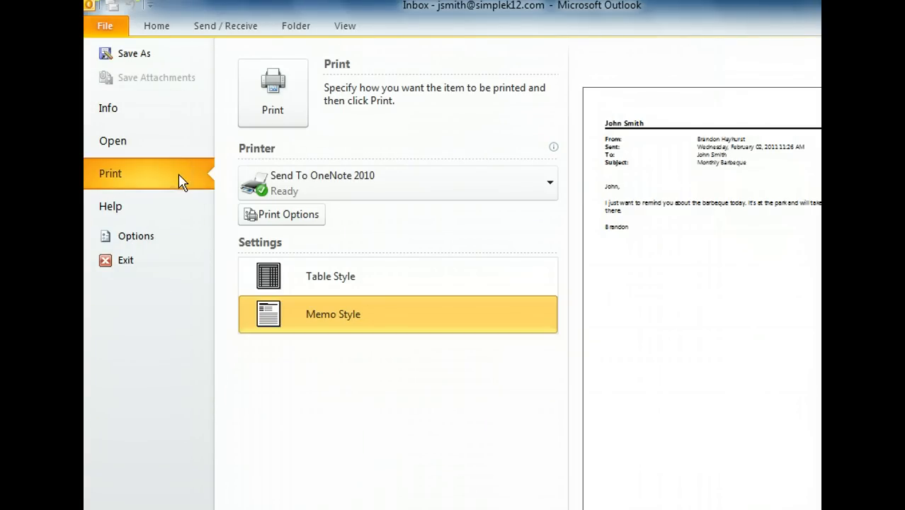
{"action": "mouse_move", "coordinate": [189, 251]}
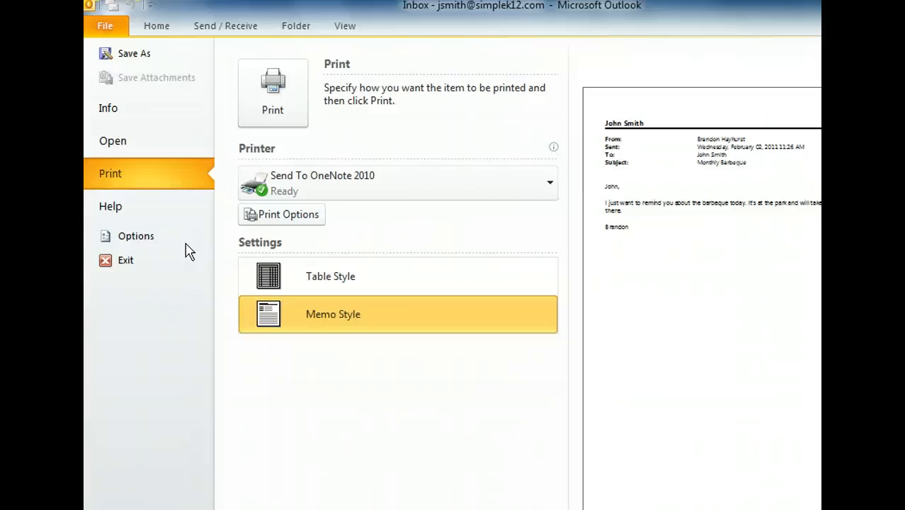
{"action": "mouse_move", "coordinate": [184, 154]}
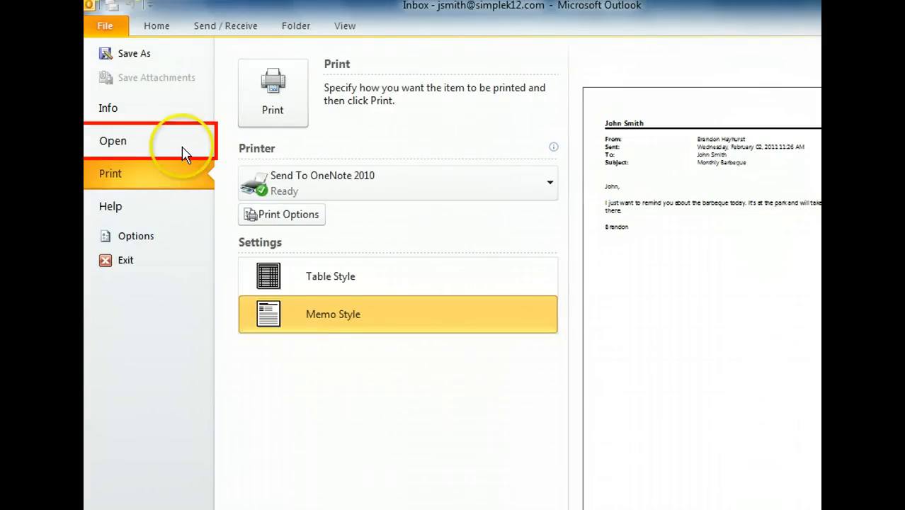
Show the Open page with calendar, Outlook data file, import and other-user folder options
{"action": "left_click", "coordinate": [112, 140]}
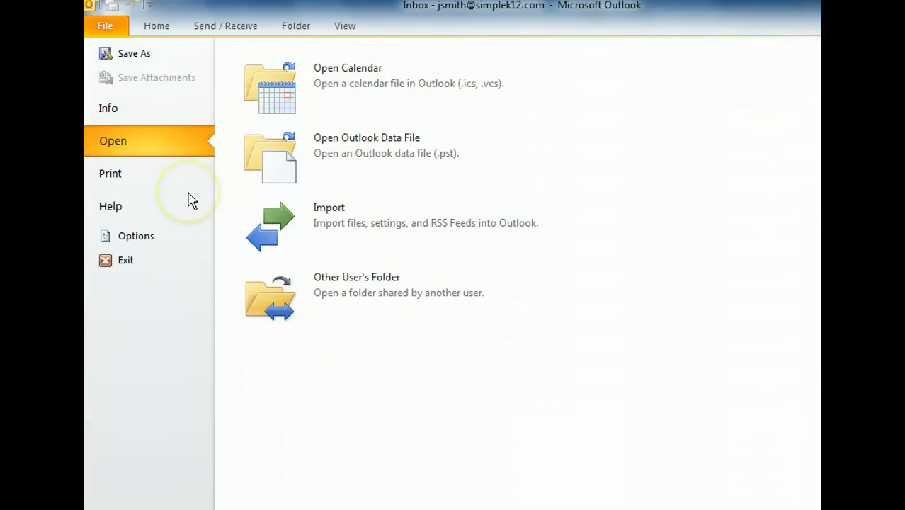
{"action": "mouse_move", "coordinate": [191, 199]}
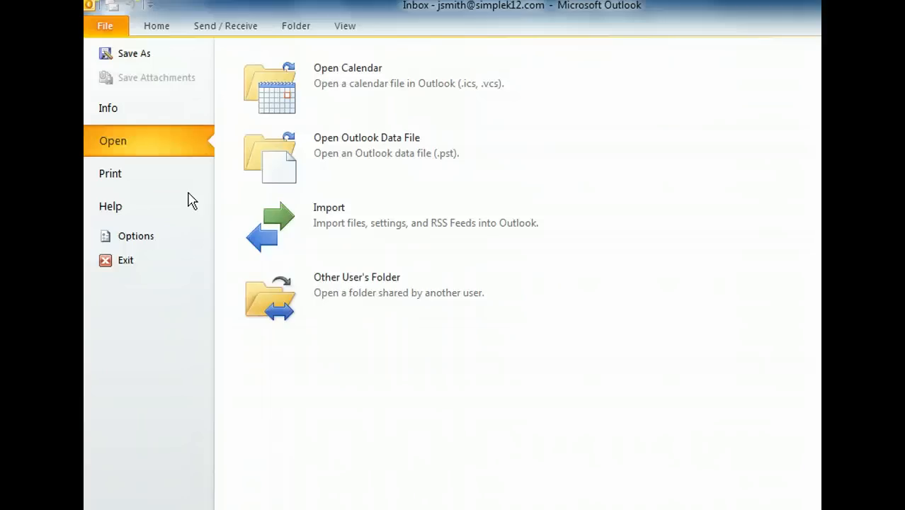
Show the Help page with support resources, activation status and version details
{"action": "left_click", "coordinate": [110, 206]}
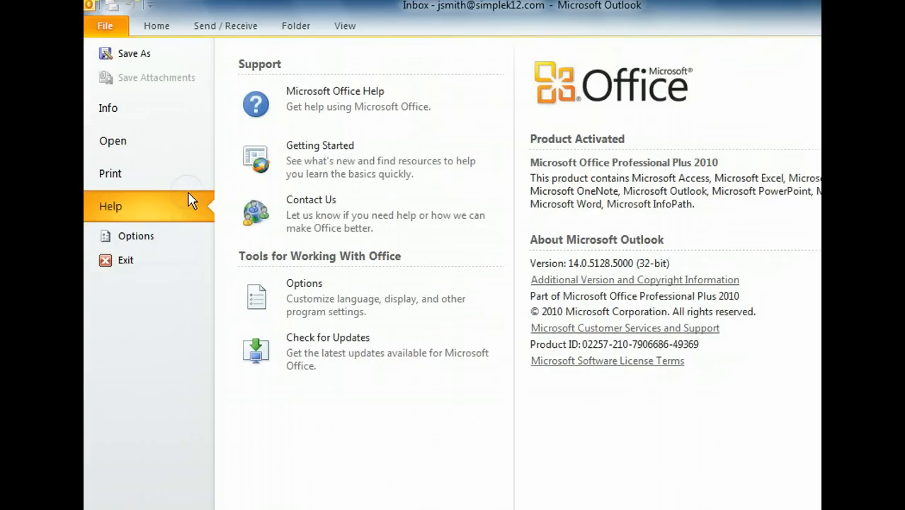
{"action": "mouse_move", "coordinate": [184, 225]}
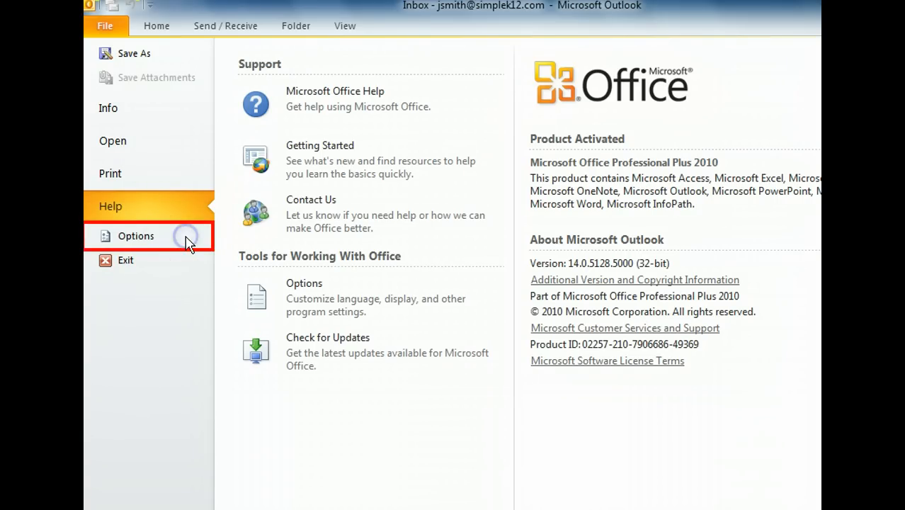
Open the Outlook Options dialog, then cancel it without saving changes
{"action": "left_click", "coordinate": [135, 236]}
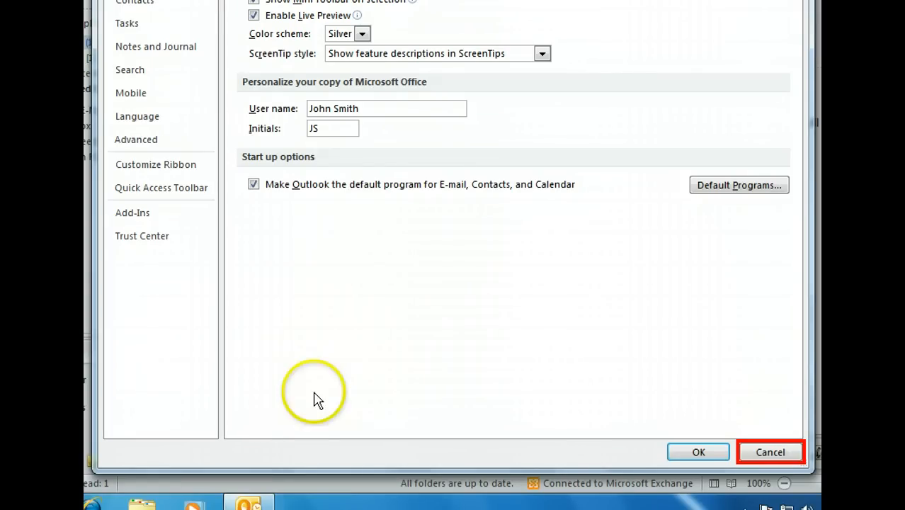
{"action": "left_click", "coordinate": [780, 452]}
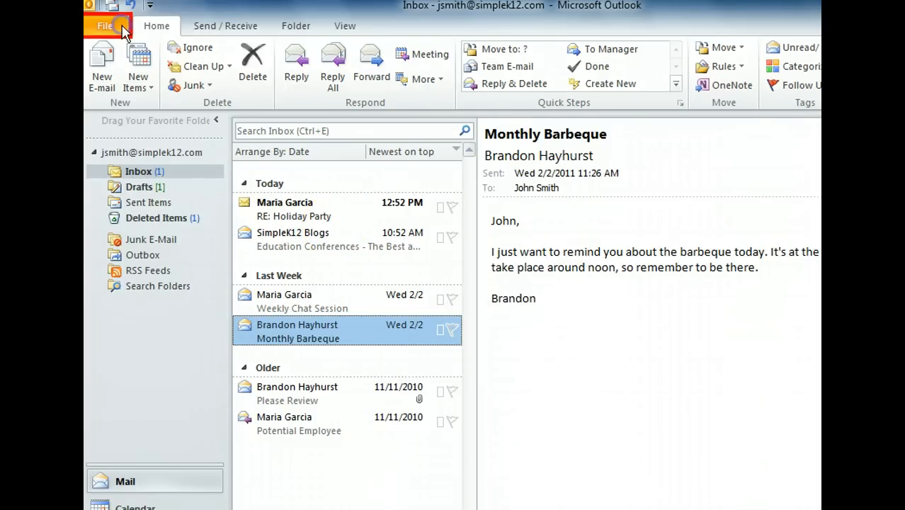
Exit Outlook from Backstage View, leaving the Windows desktop
{"action": "left_click", "coordinate": [104, 24]}
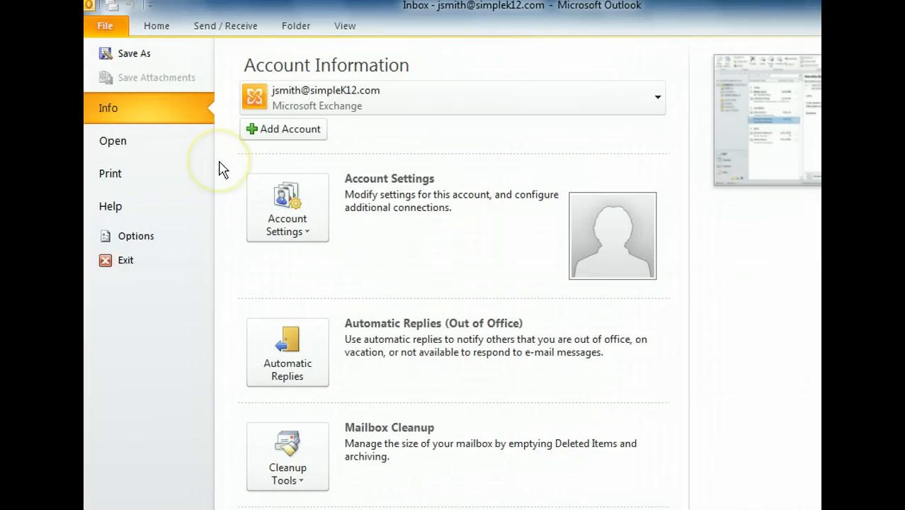
{"action": "mouse_move", "coordinate": [224, 168]}
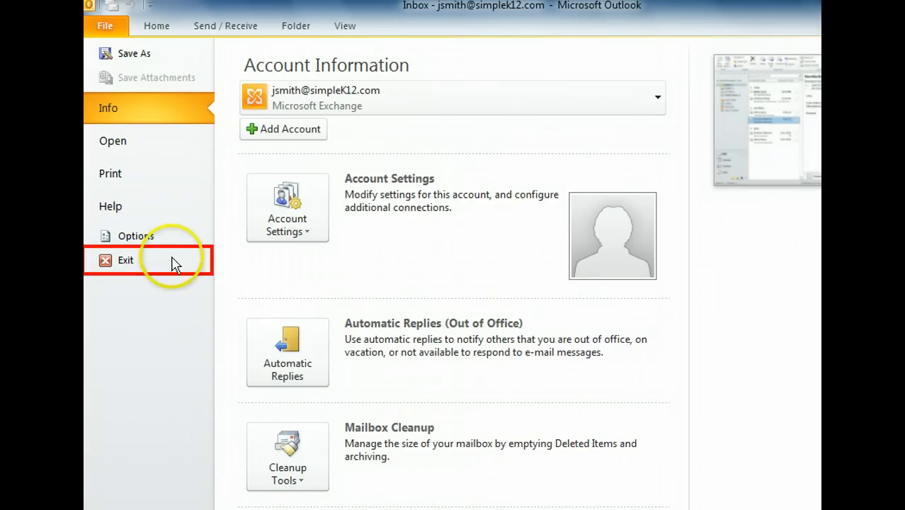
{"action": "left_click", "coordinate": [126, 260]}
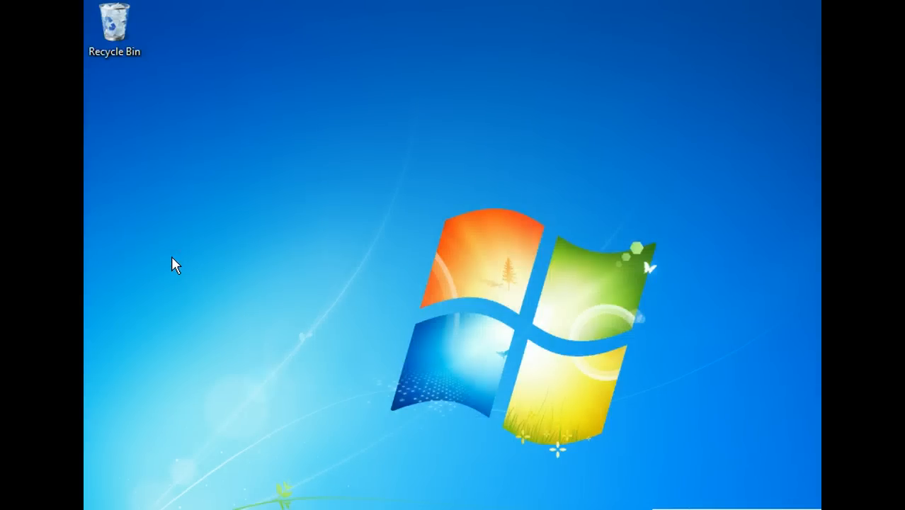